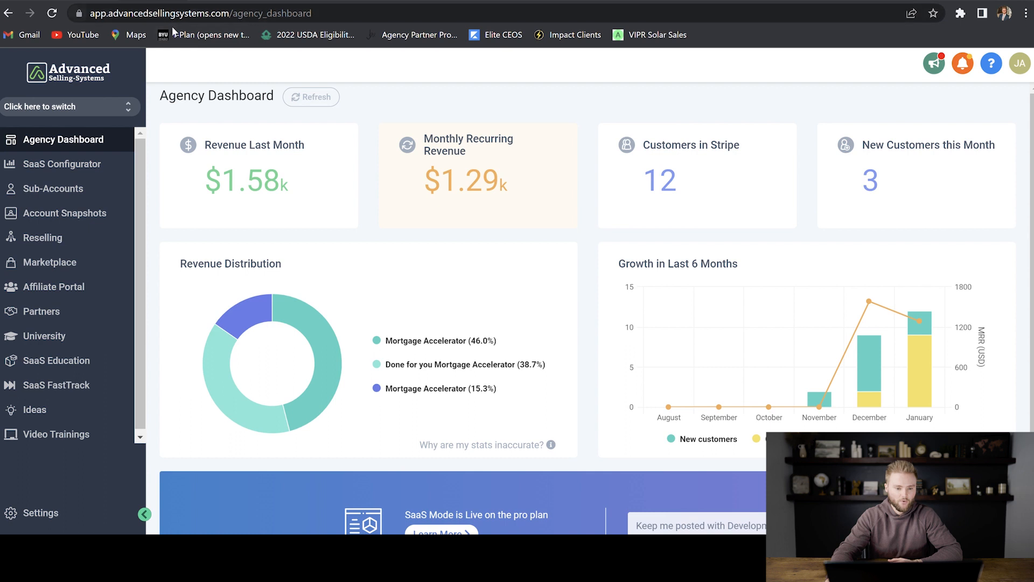
{"action": "mouse_move", "coordinate": [190, 70]}
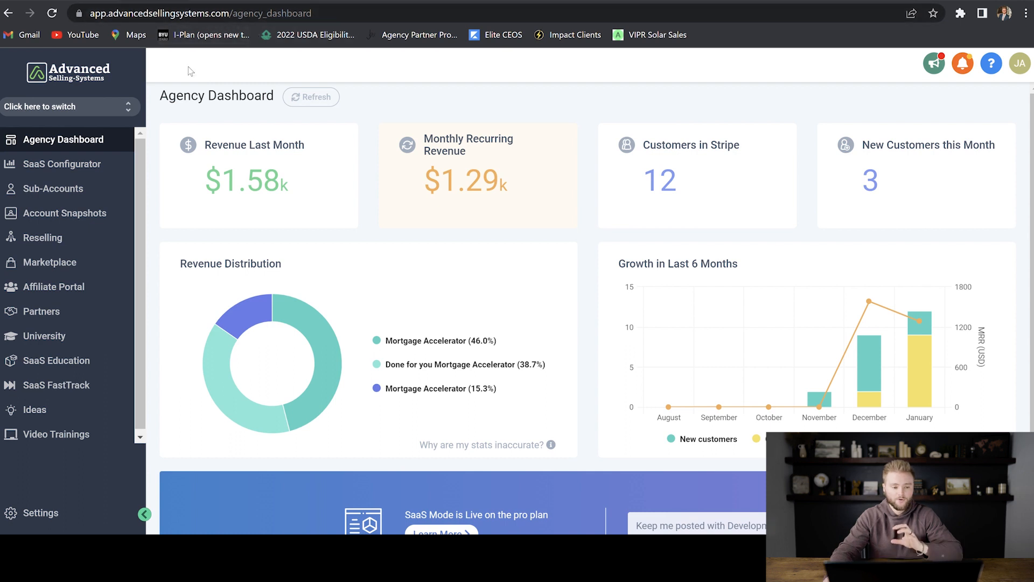
{"action": "mouse_move", "coordinate": [195, 74]}
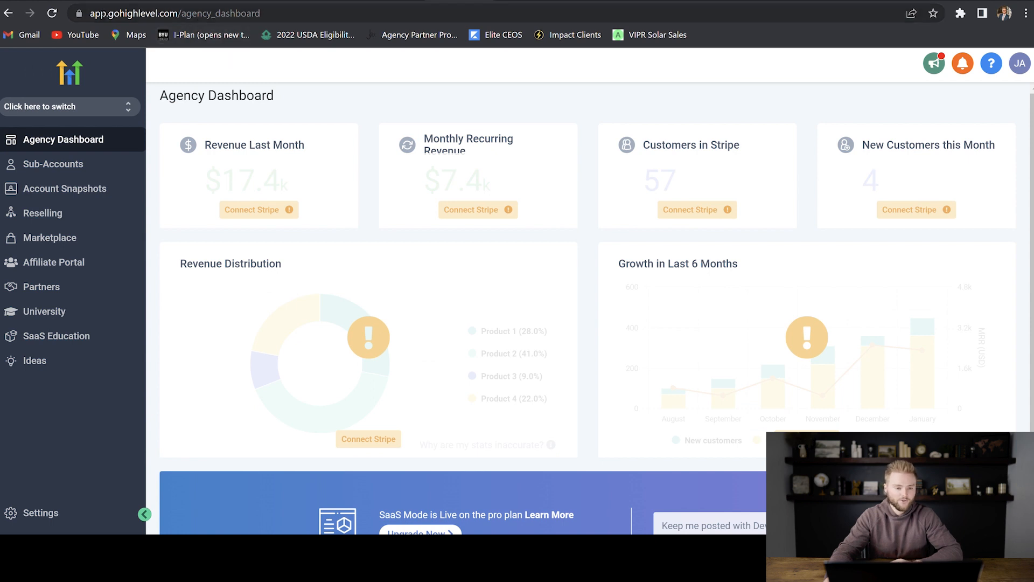
{"action": "mouse_move", "coordinate": [202, 57]}
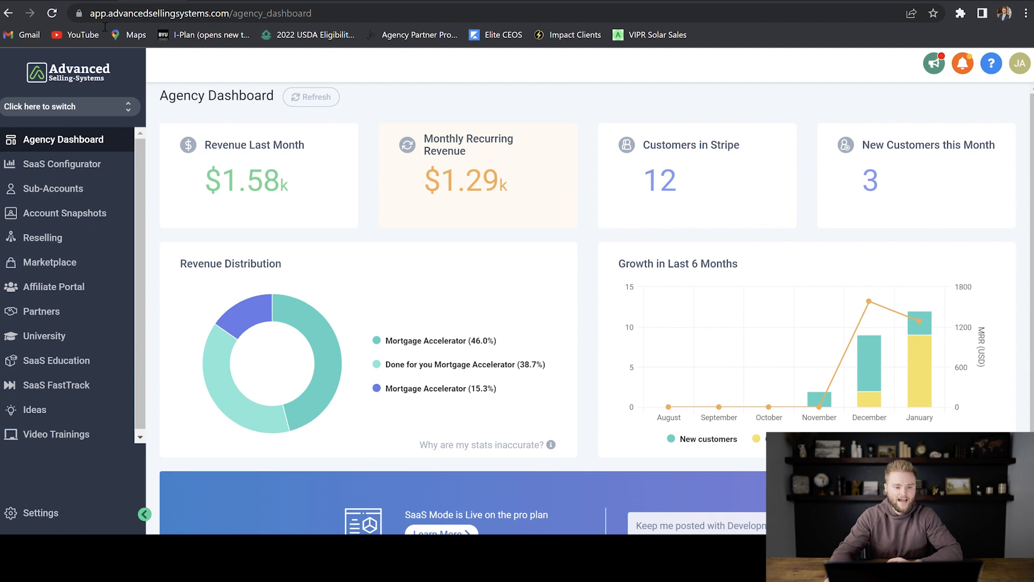
{"action": "mouse_move", "coordinate": [205, 51]}
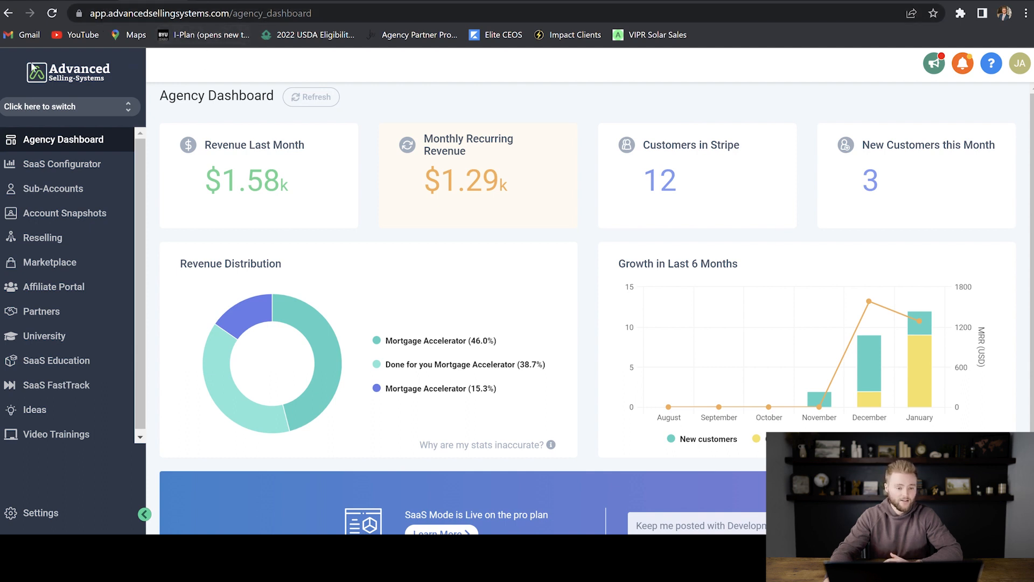
{"action": "mouse_move", "coordinate": [56, 519]}
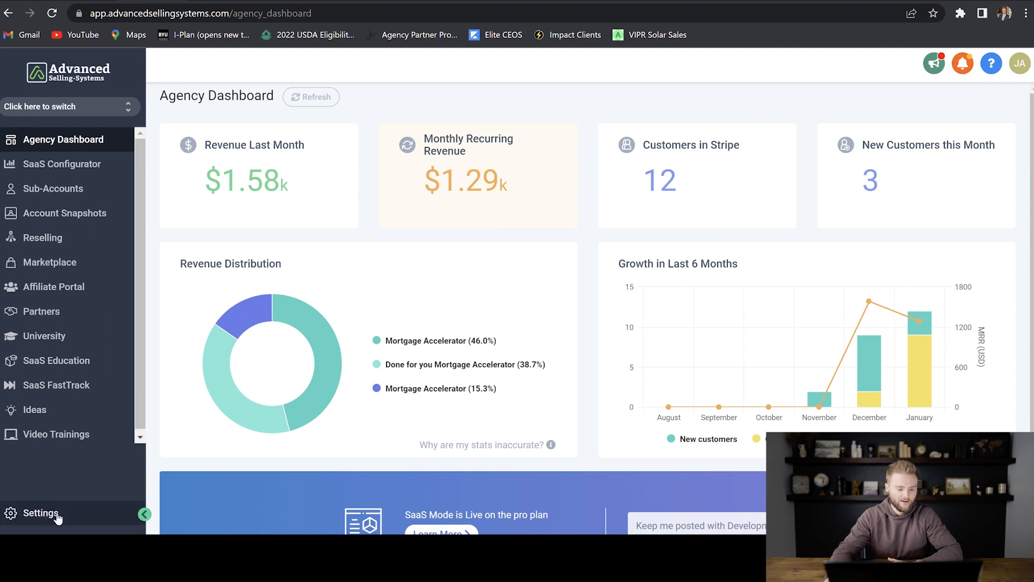
Step: Enter app.advancedsellingsystems.com as the Whitelabel Domain in the agency's Company settings
{"action": "left_click", "coordinate": [41, 513]}
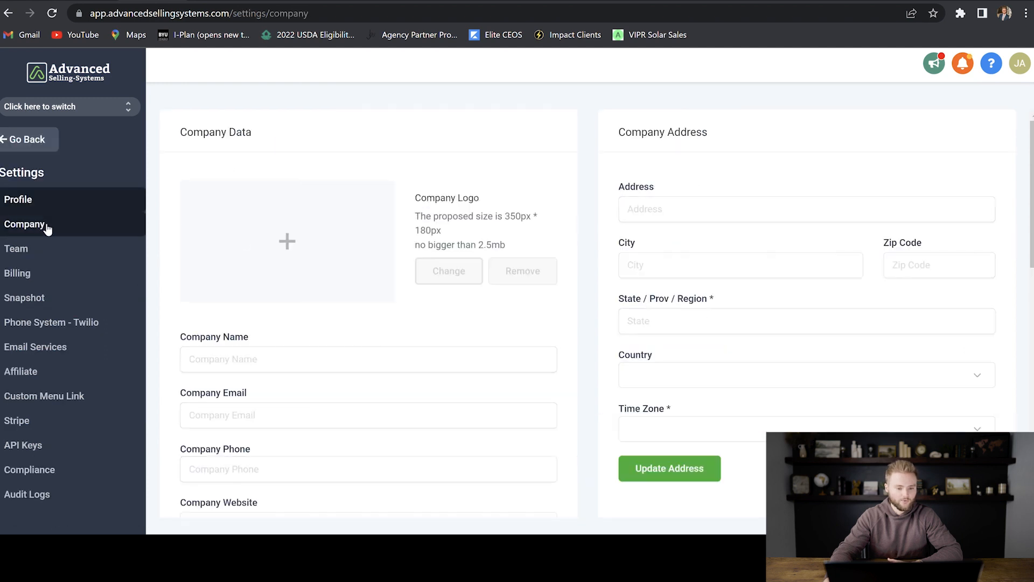
{"action": "scroll", "scroll_direction": "down", "scroll_amount": 3}
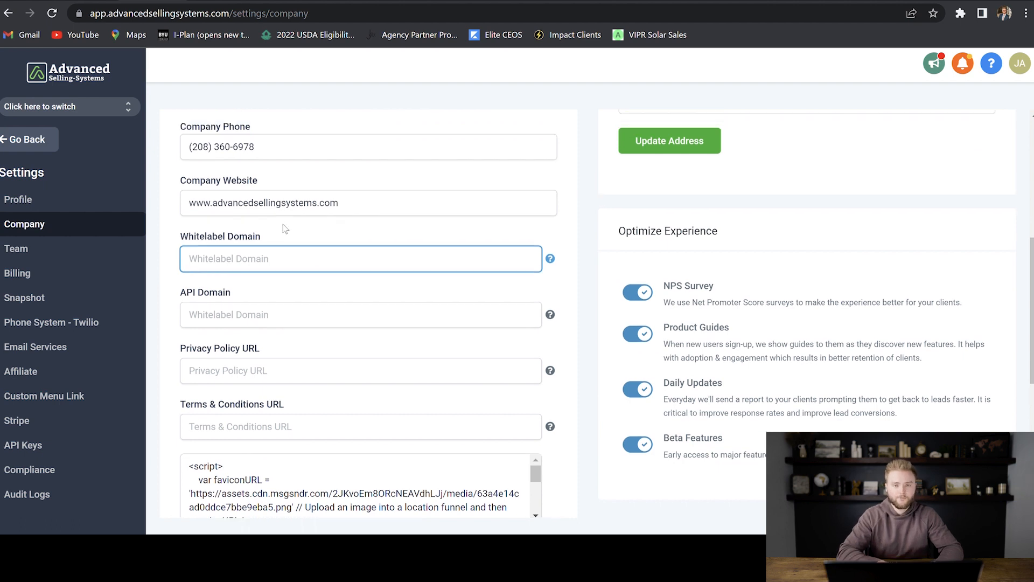
{"action": "type", "text": "app.advancedsellingsystems.com"}
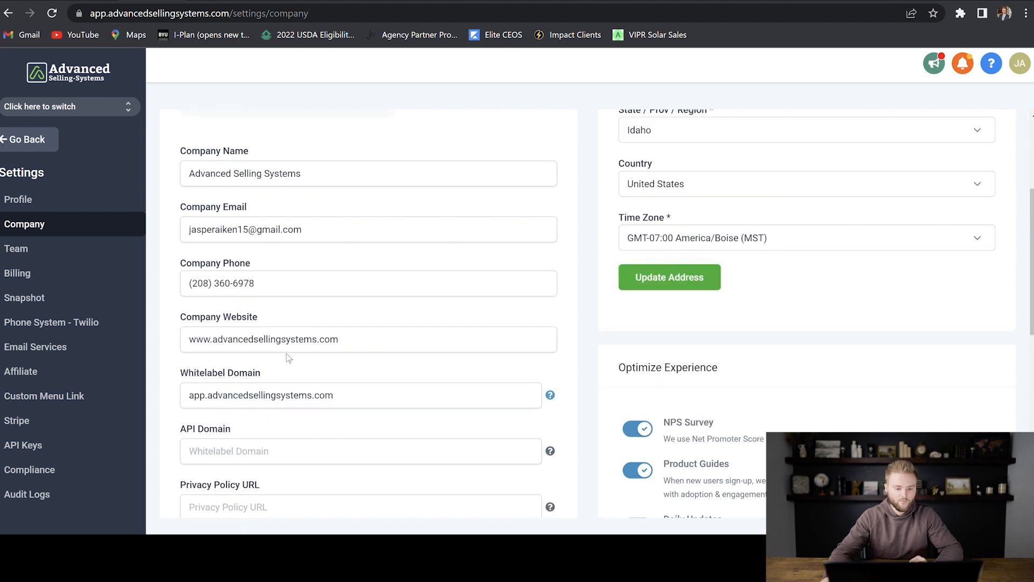
{"action": "scroll", "scroll_direction": "down", "scroll_amount": 3}
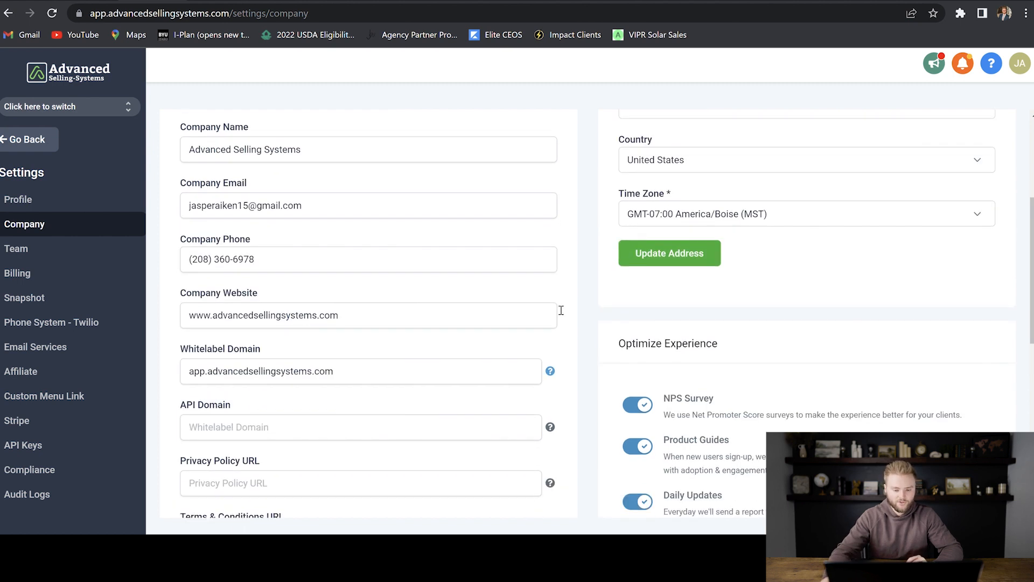
{"action": "left_click", "coordinate": [244, 451]}
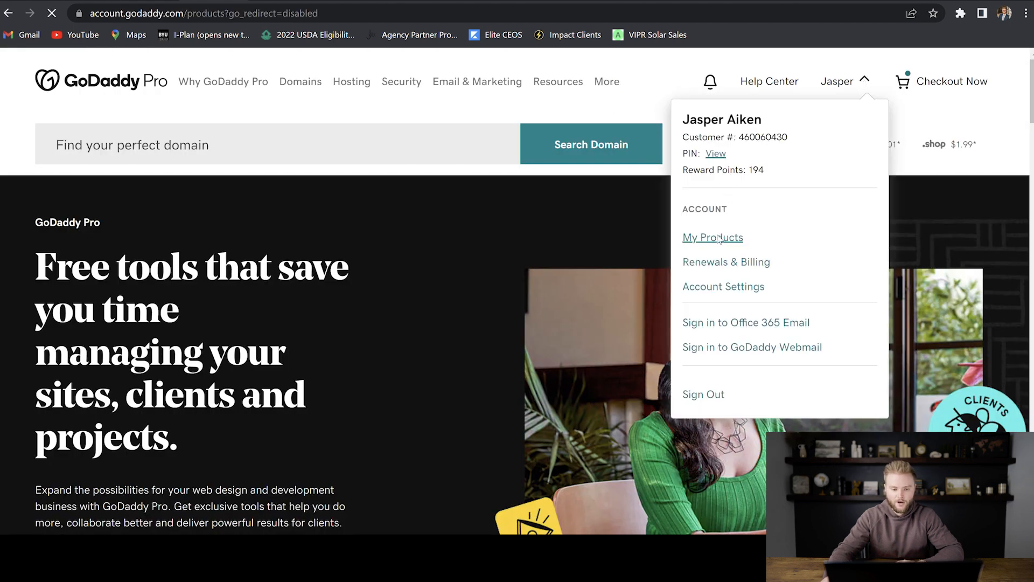
Step: From My Products, reach the DNS records of advancedsellingsystems.com
{"action": "left_click", "coordinate": [713, 237]}
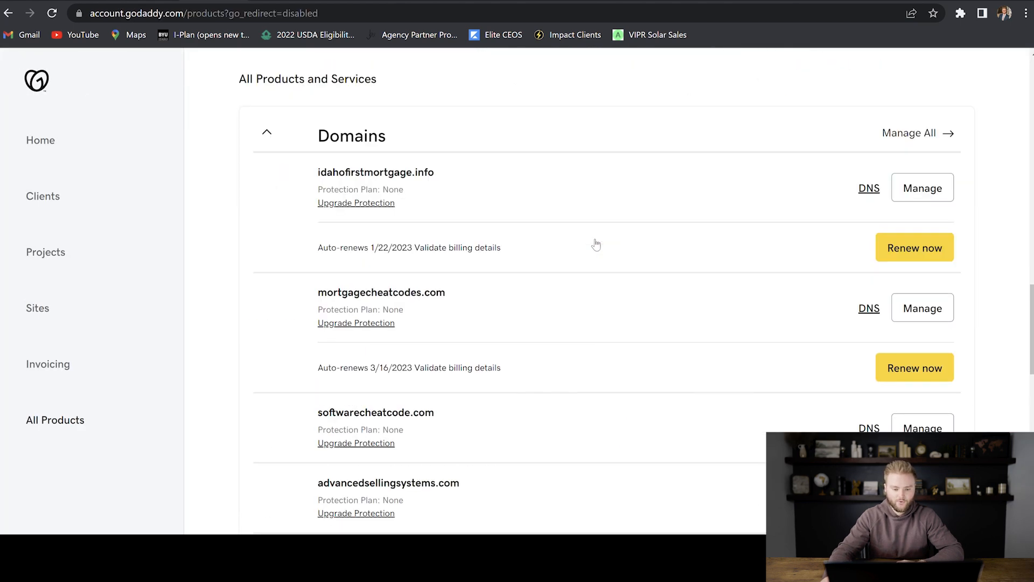
{"action": "scroll", "scroll_direction": "down", "scroll_amount": 3}
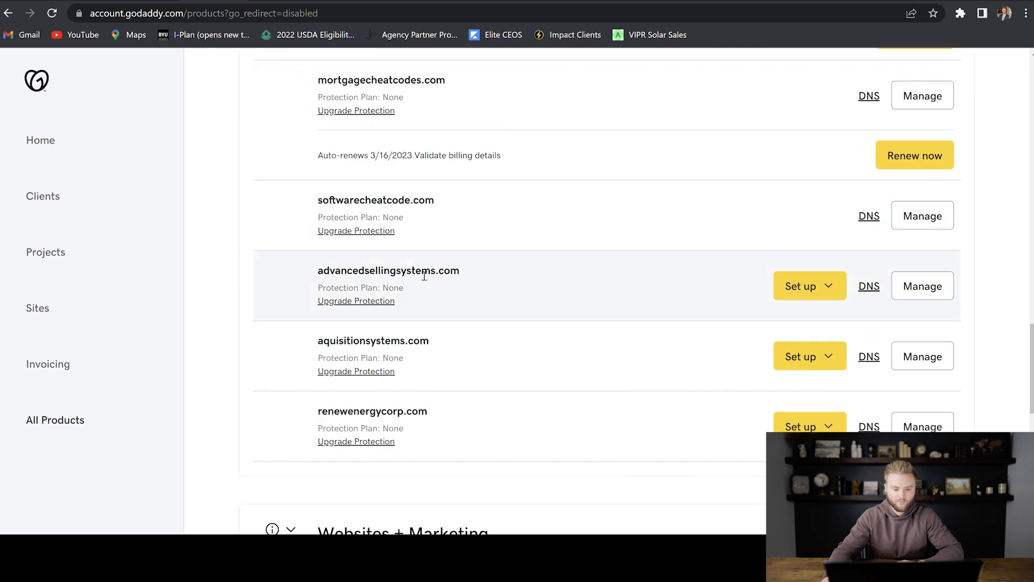
{"action": "left_click", "coordinate": [868, 286]}
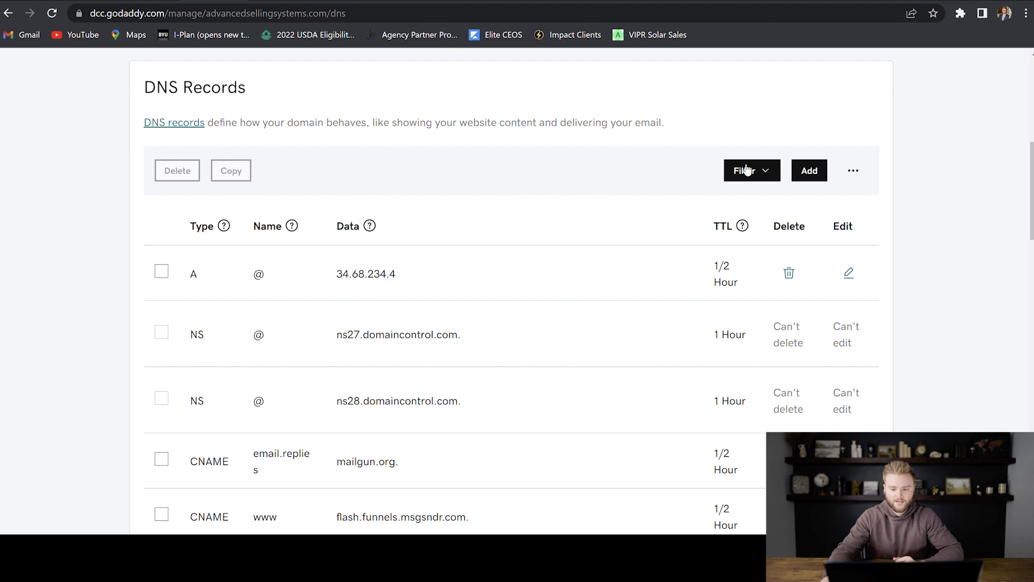
Step: Add a CNAME record named app pointing to app.msgsndr.com with a 1/2 Hour TTL
{"action": "left_click", "coordinate": [809, 170]}
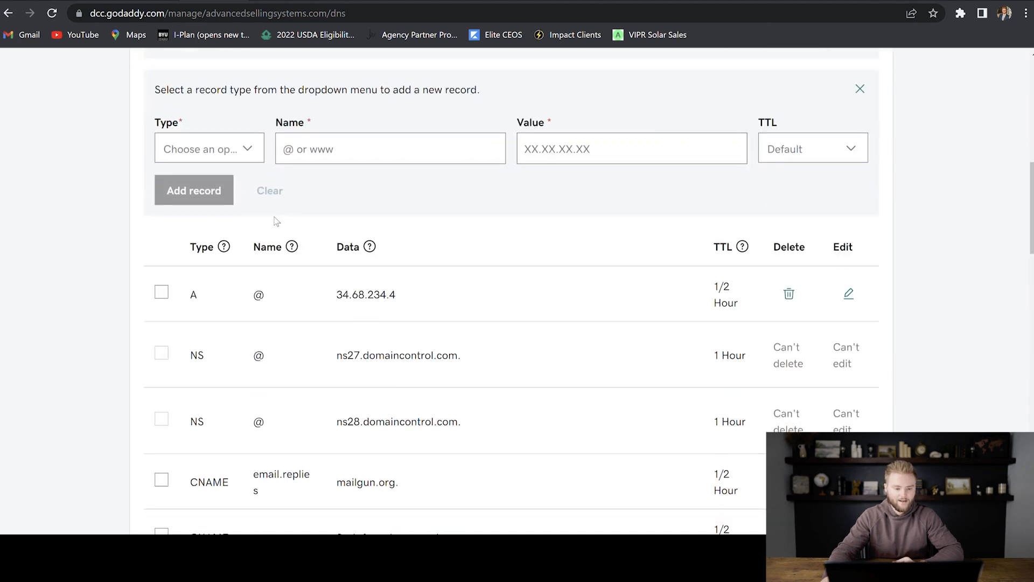
{"action": "left_click", "coordinate": [209, 147]}
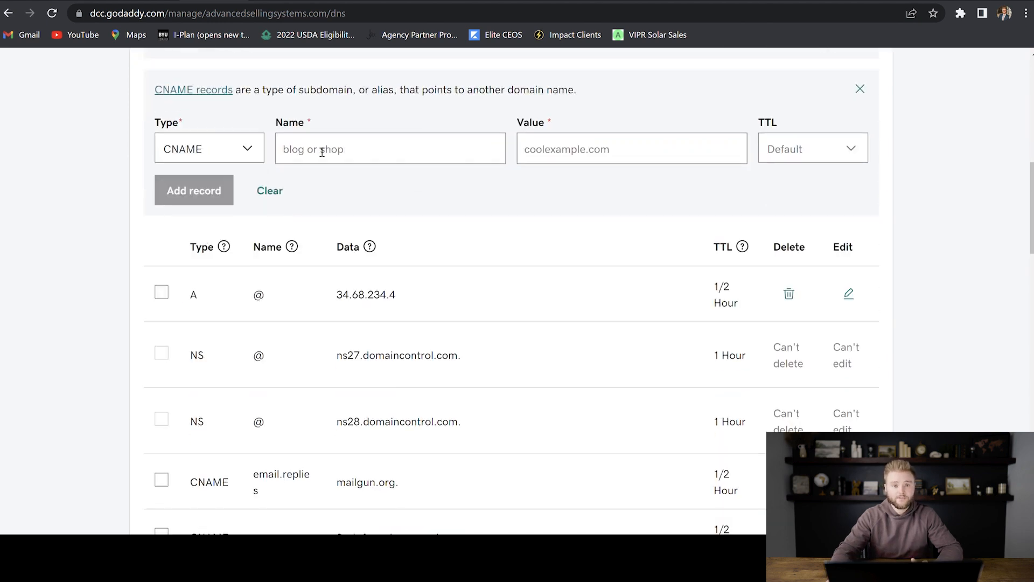
{"action": "type", "text": "app"}
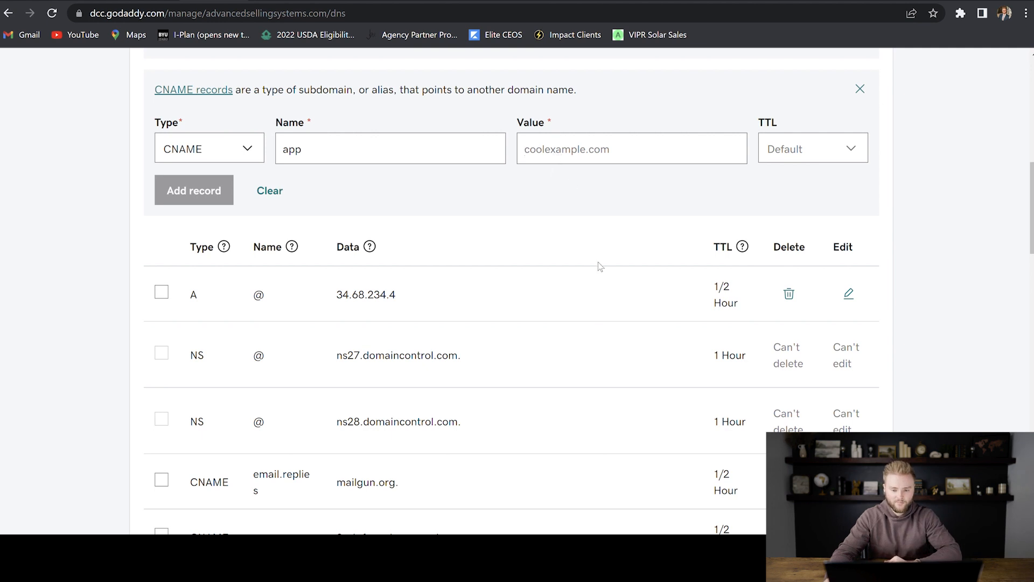
{"action": "type", "text": "app.msgsndr.com"}
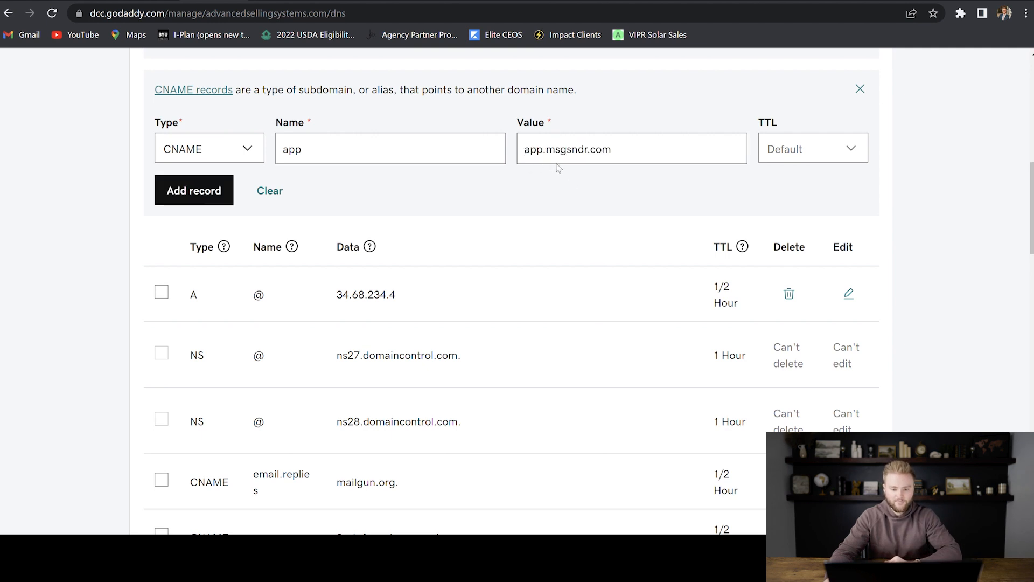
{"action": "mouse_move", "coordinate": [578, 164]}
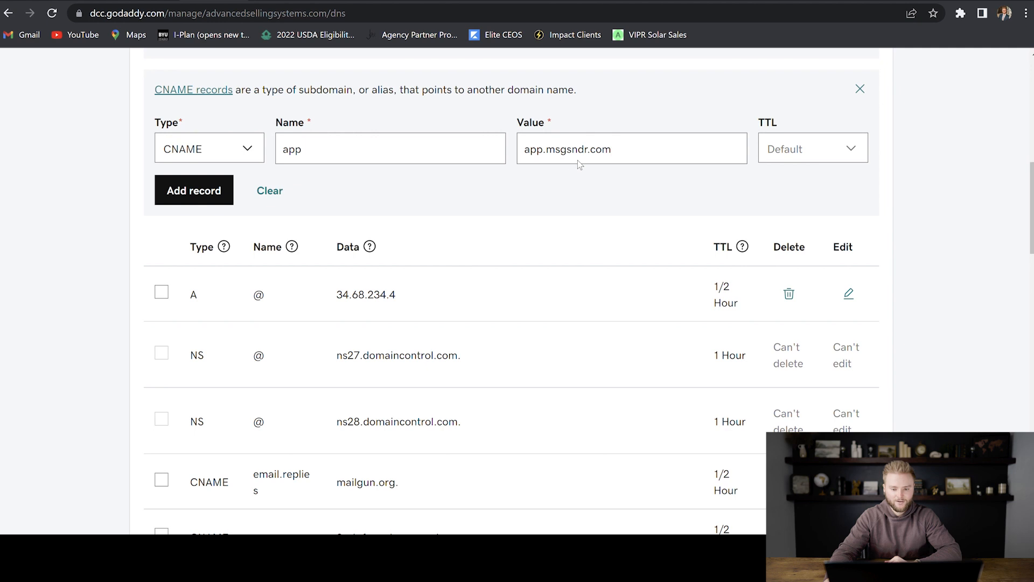
{"action": "left_click", "coordinate": [829, 148]}
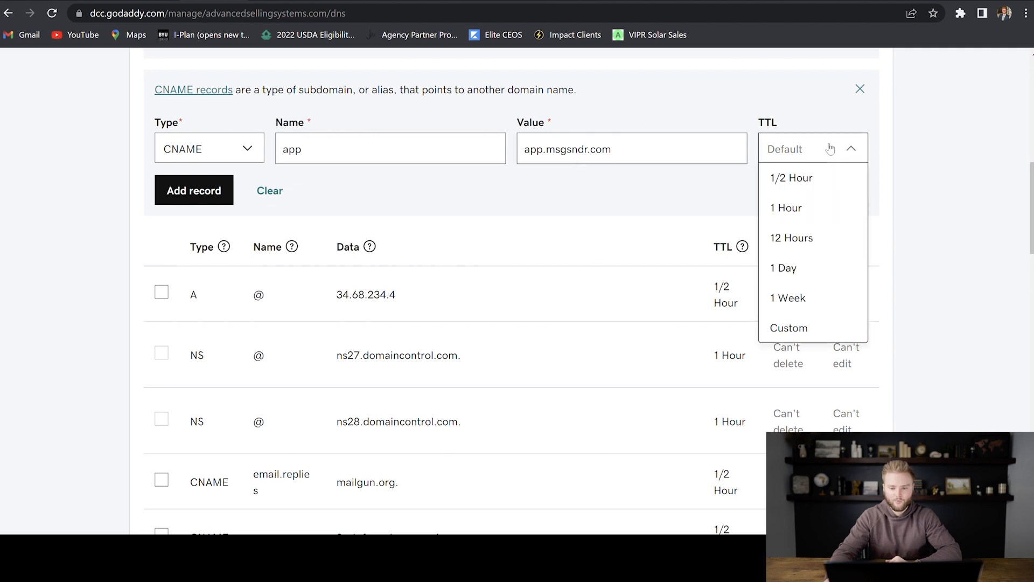
{"action": "left_click", "coordinate": [791, 178]}
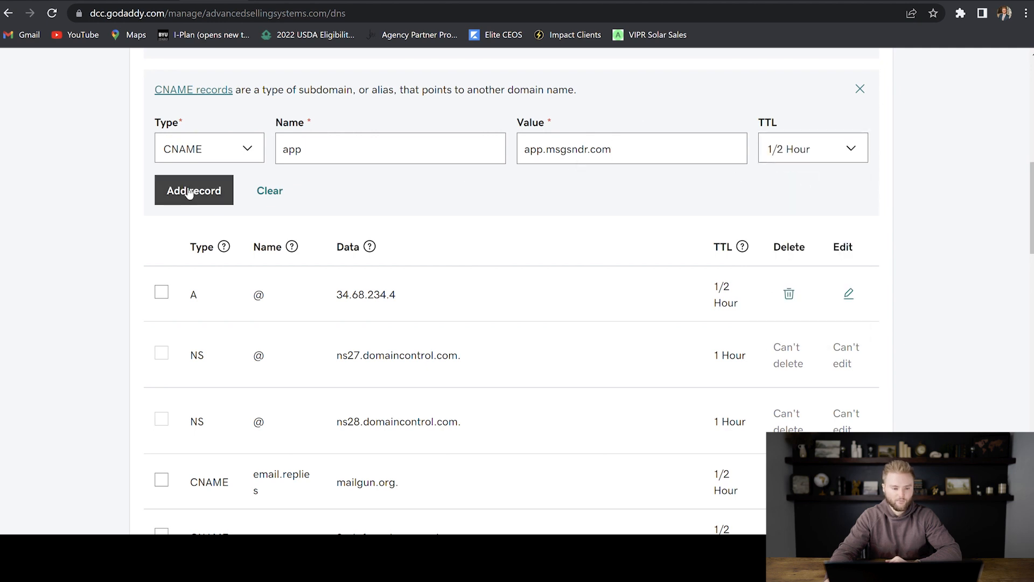
{"action": "left_click", "coordinate": [194, 189]}
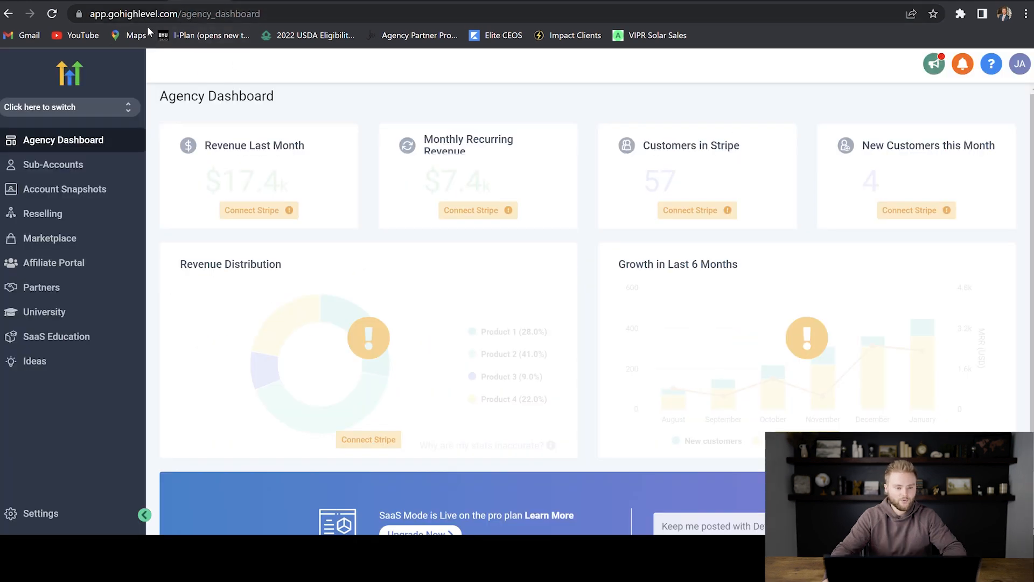
Step: Load the agency dashboard served from app.advancedsellingsystems.com
{"action": "left_click", "coordinate": [189, 14]}
{"action": "type", "text": "advancedsellingsystems"}
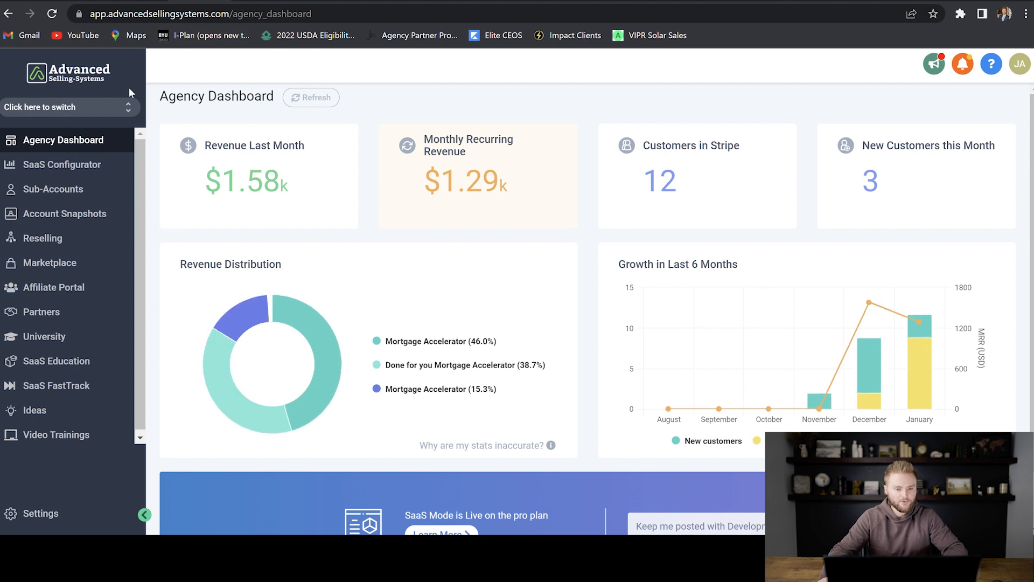
{"action": "mouse_move", "coordinate": [87, 26]}
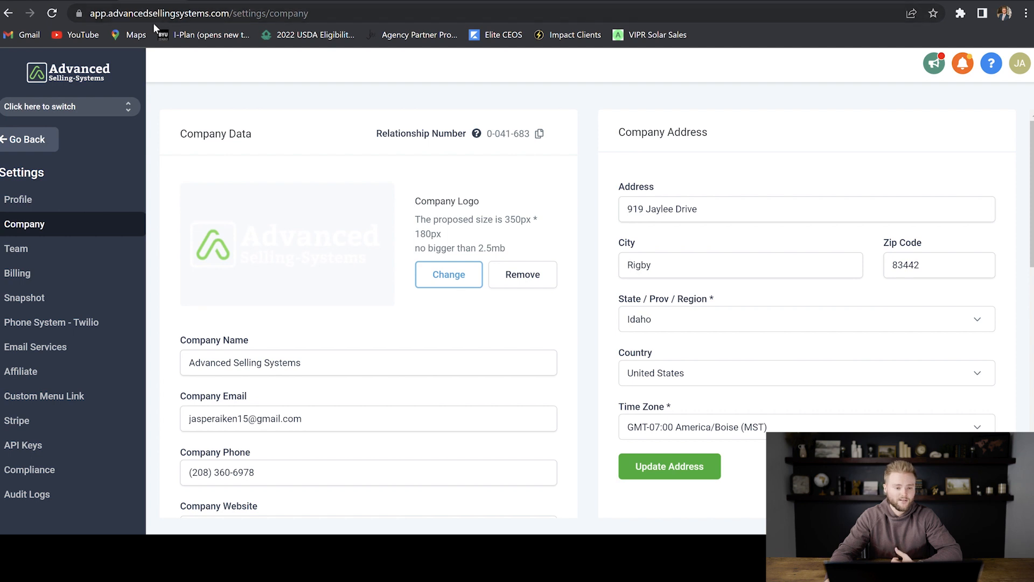
{"action": "mouse_move", "coordinate": [206, 26]}
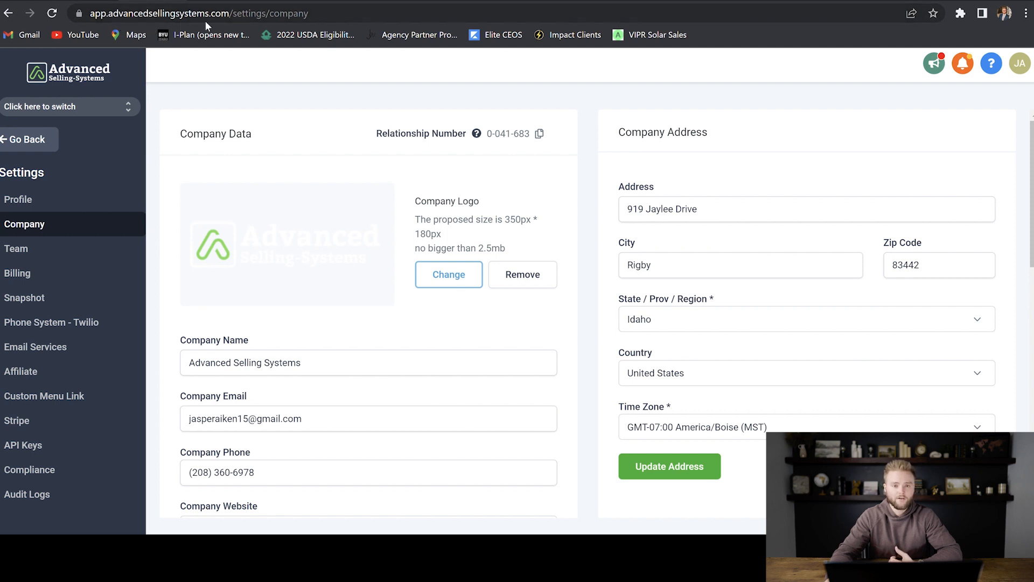